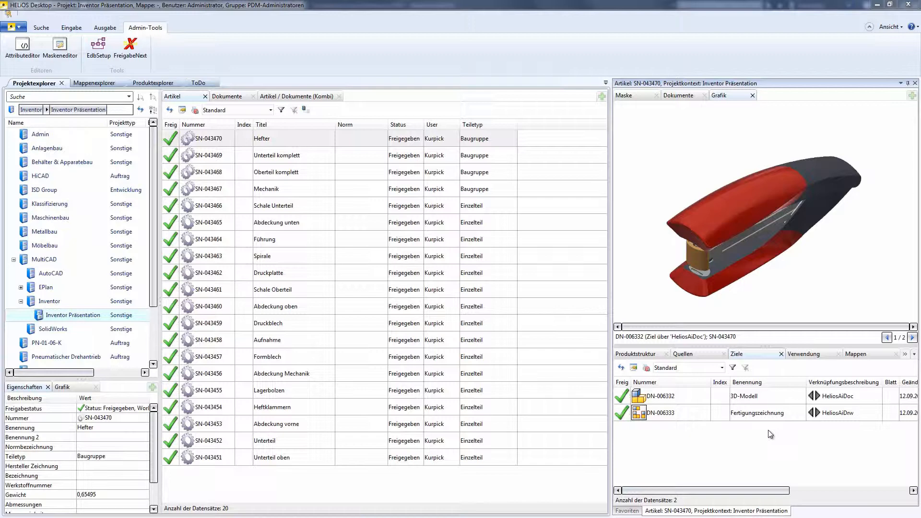
pyautogui.moveTo(813, 459)
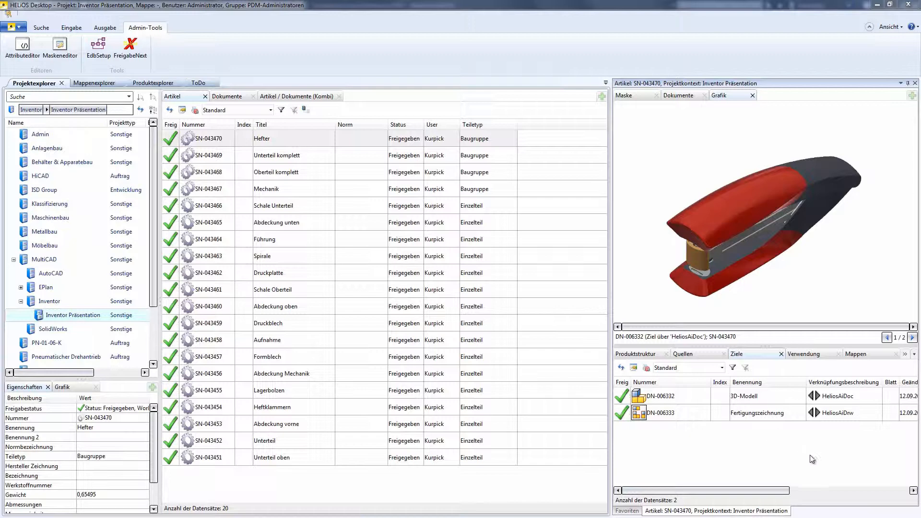
# Switch from the HELiOS Desktop stapler article list to Inventor's New / Projects start page.
pyautogui.click(261, 138)
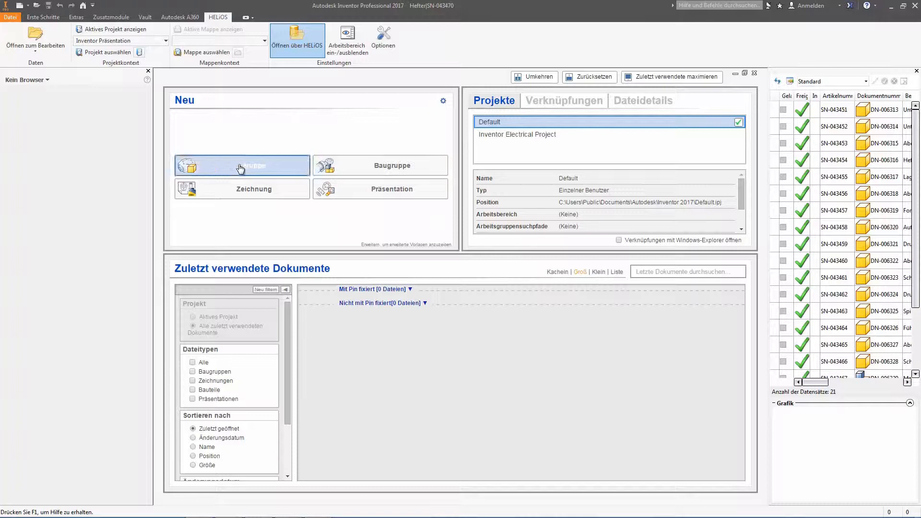
pyautogui.moveTo(241, 189)
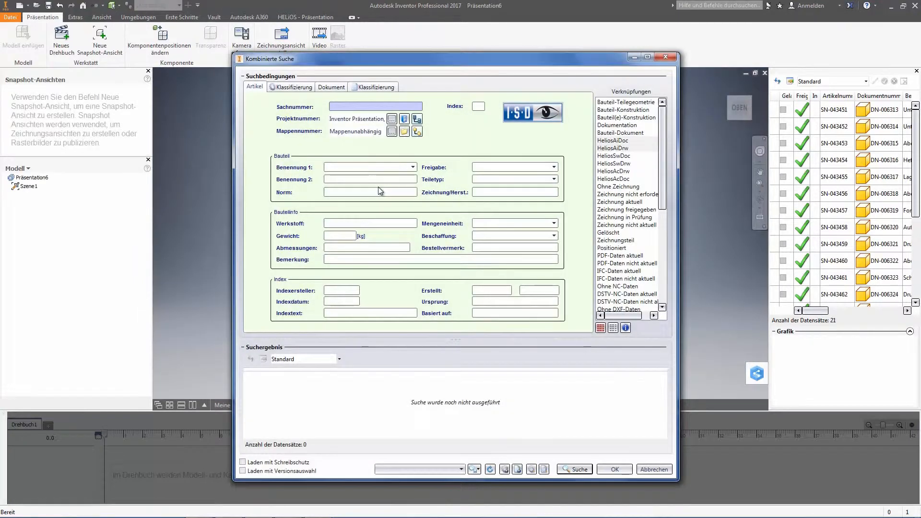
pyautogui.moveTo(343, 161)
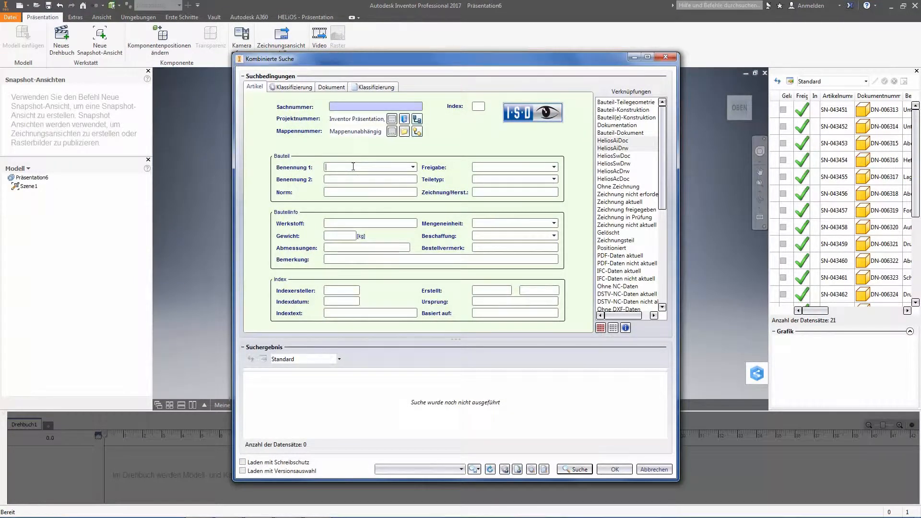
# Search Benennung 1 for 'Hefter' and load the SN-043470 HeliosAiDoc 3D model into a new presentation.
pyautogui.write('Hefter')
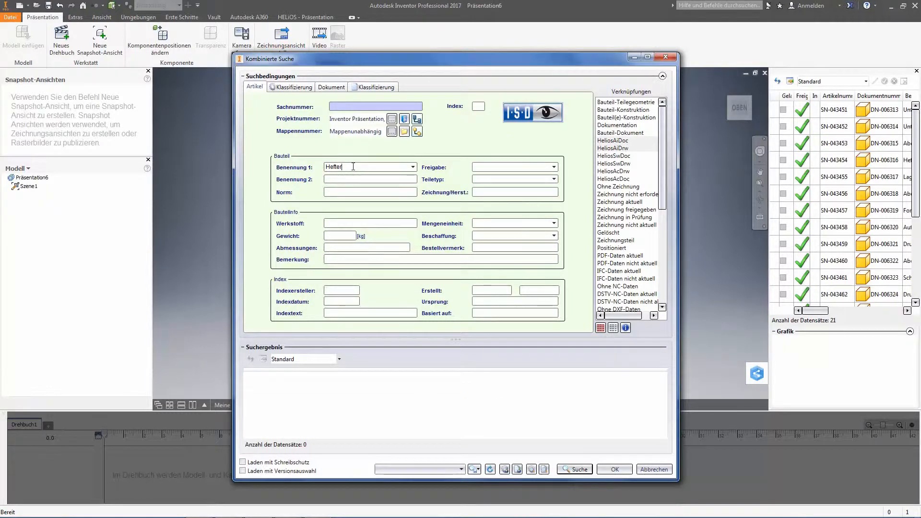
pyautogui.click(573, 469)
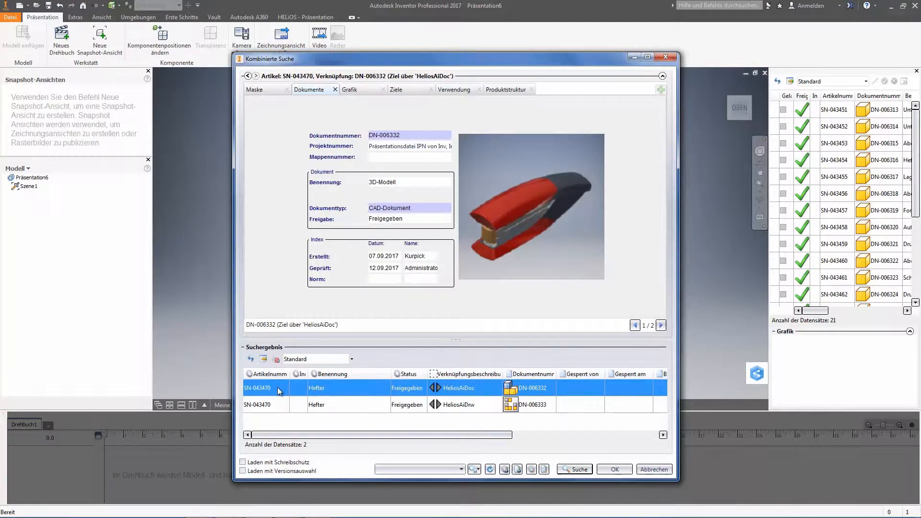
pyautogui.click(613, 469)
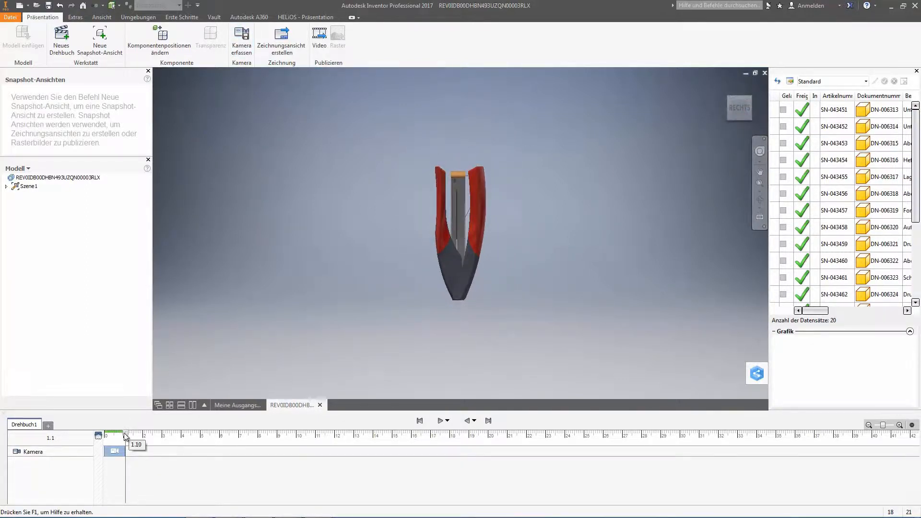
# Capture camera positions along the Drehbuch timeline and tweak the stapler's top cover so it swings open.
pyautogui.click(241, 40)
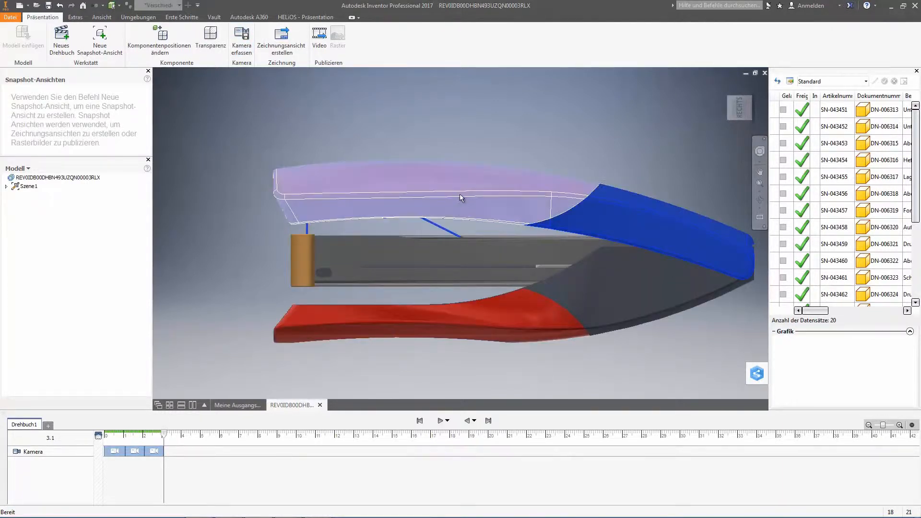
pyautogui.click(160, 41)
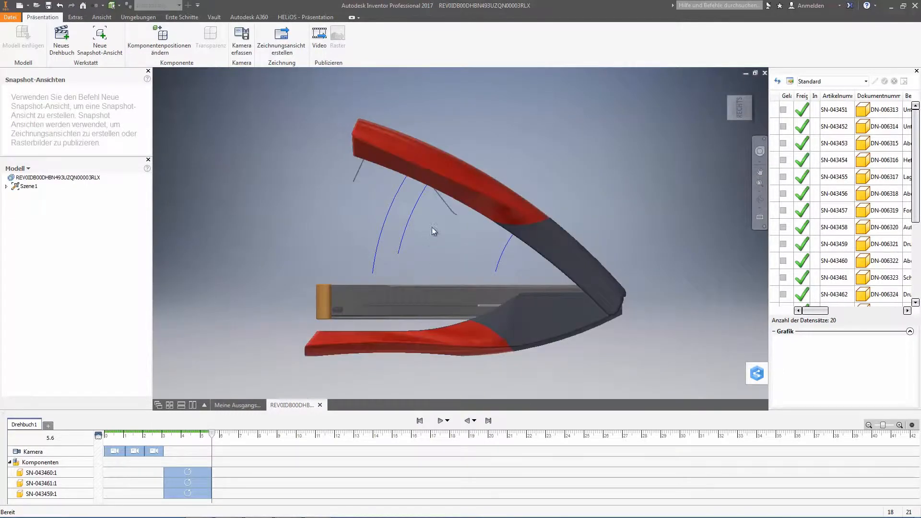
pyautogui.click(159, 41)
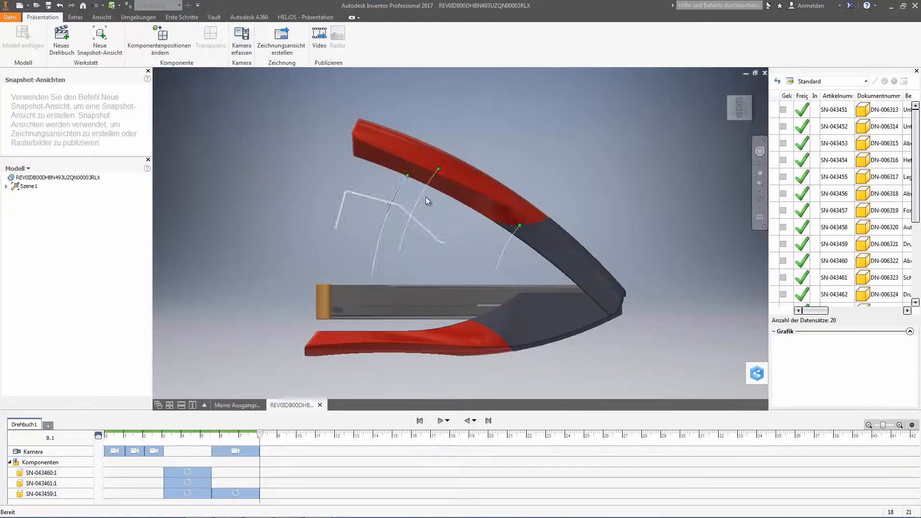
pyautogui.click(287, 17)
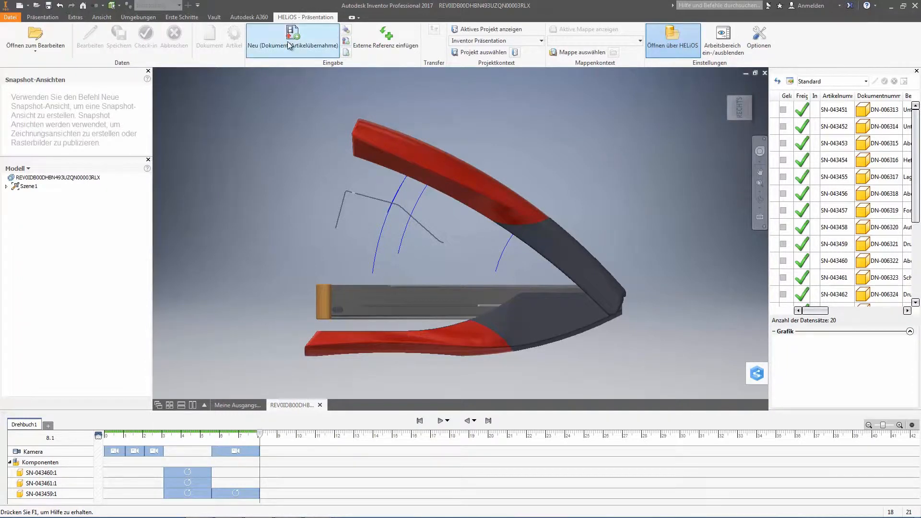
pyautogui.moveTo(292, 41)
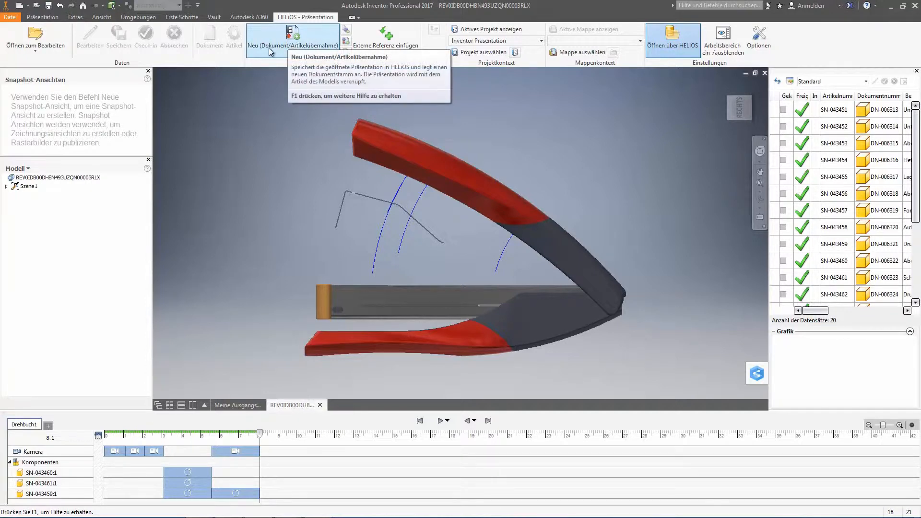
pyautogui.moveTo(293, 40)
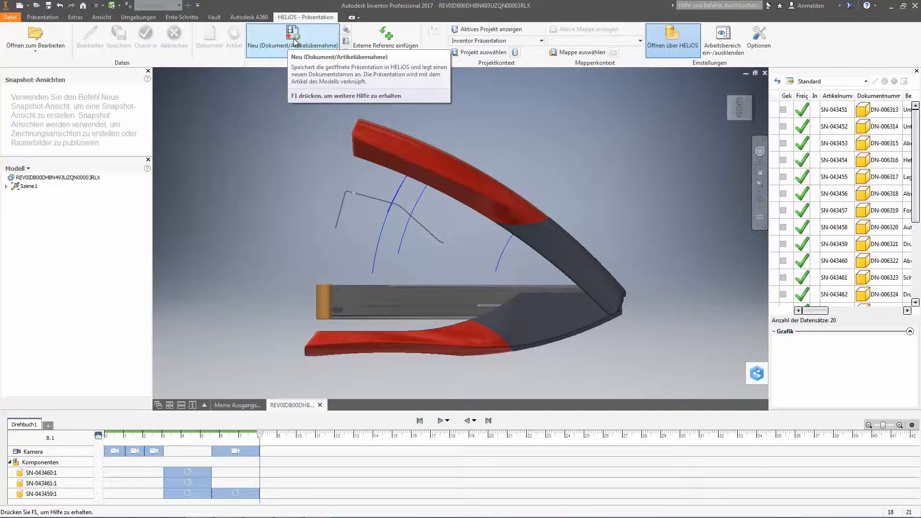
# Check the presentation into HELiOS as CAD-Dokument DN-006483 with Benennung 'Präsentation Hefter'.
pyautogui.click(293, 38)
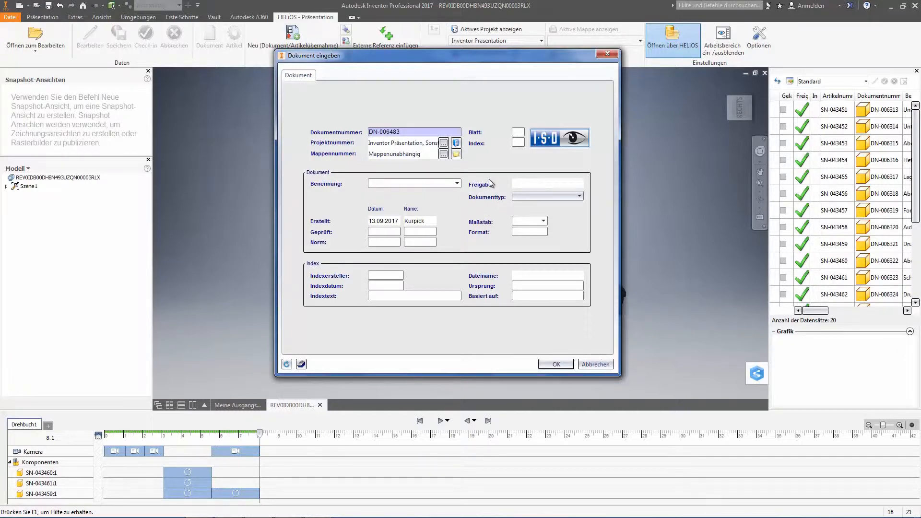
pyautogui.write('Präsentation')
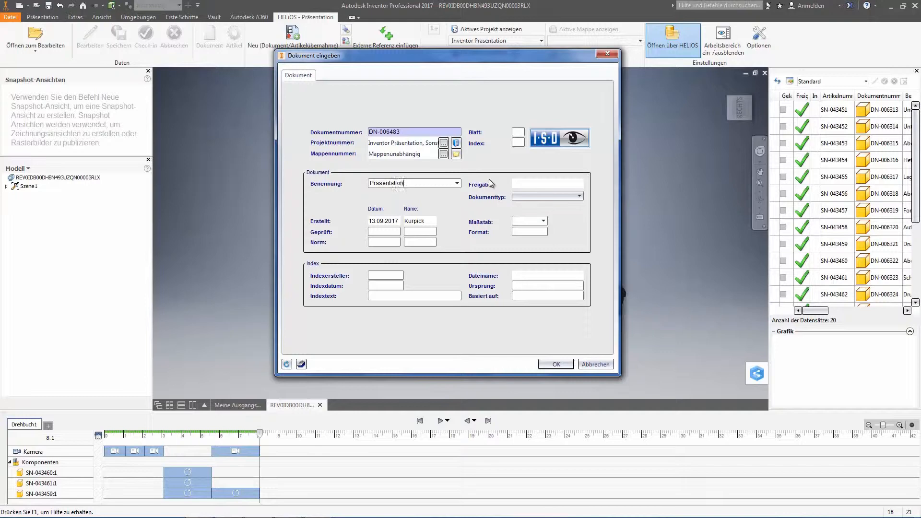
pyautogui.write('Hefter')
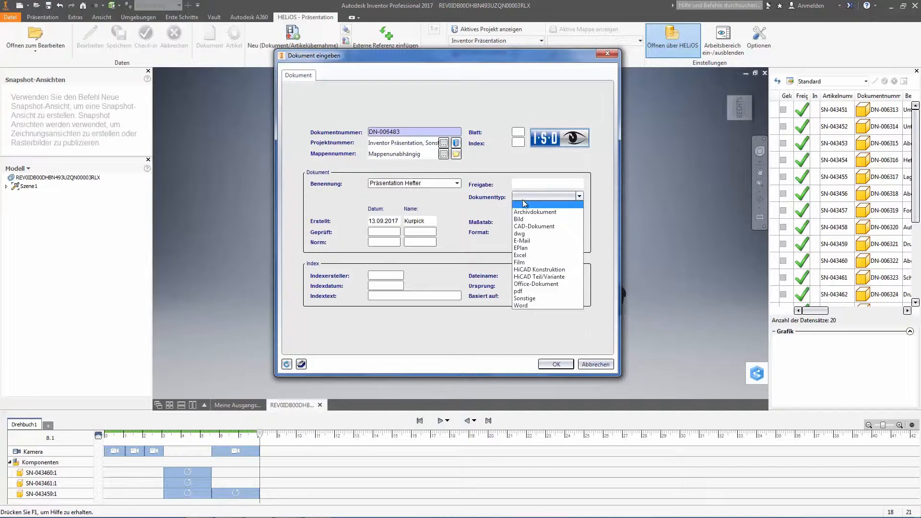
pyautogui.click(533, 226)
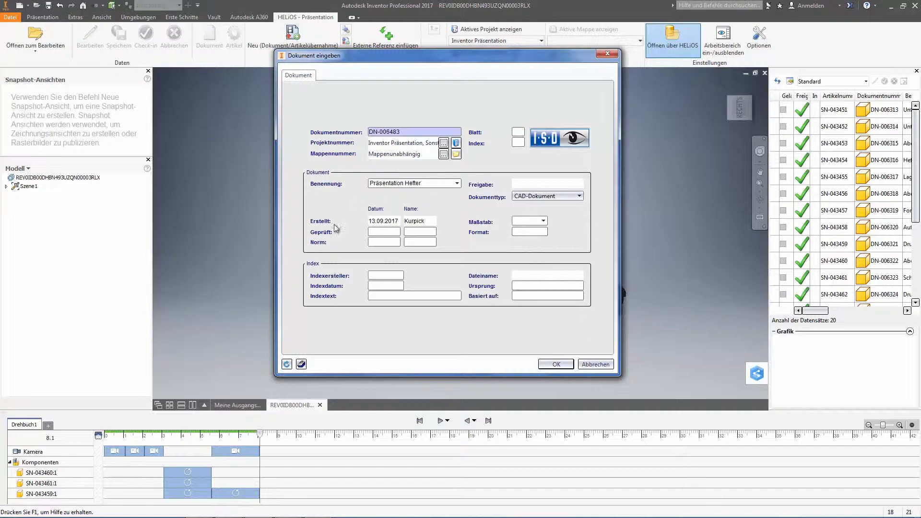
pyautogui.click(554, 363)
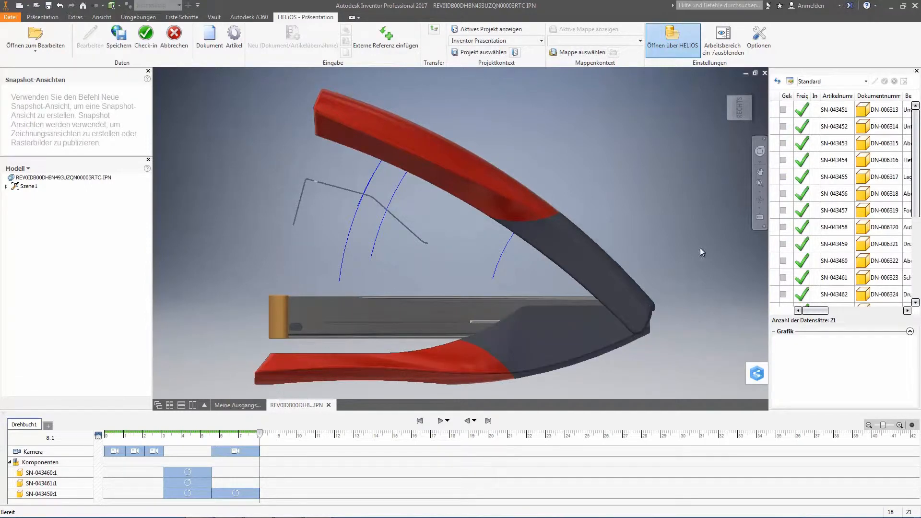
pyautogui.moveTo(234, 37)
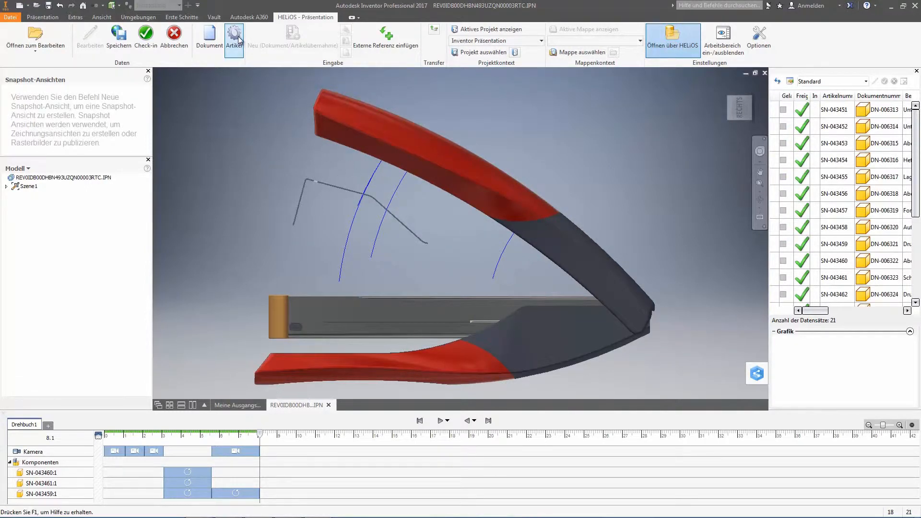
# Show article SN-043470's document list with Präsentation Hefter beside the 3D model and drawing, then close it.
pyautogui.click(235, 37)
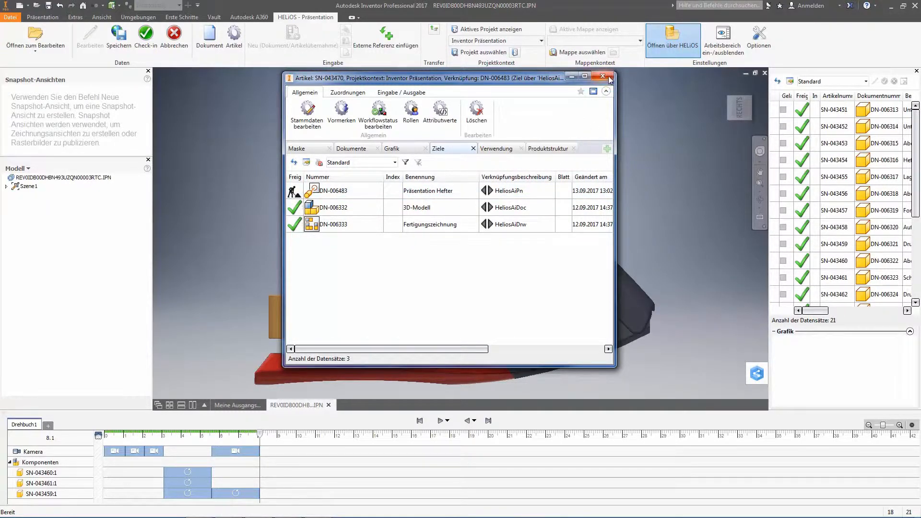
pyautogui.click(609, 77)
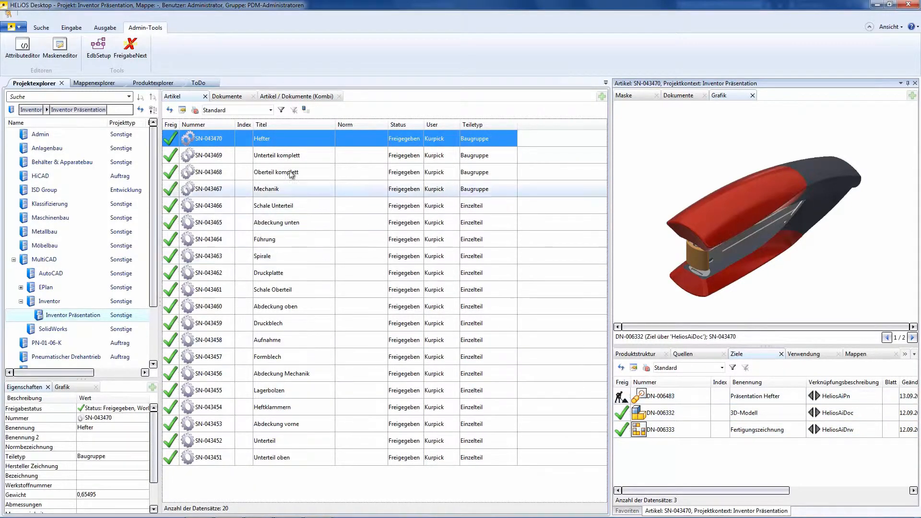
# Show the Artikel / Dokumente (Kombi) list containing the Hefter presentation DN-006483 under SN-043470.
pyautogui.click(296, 96)
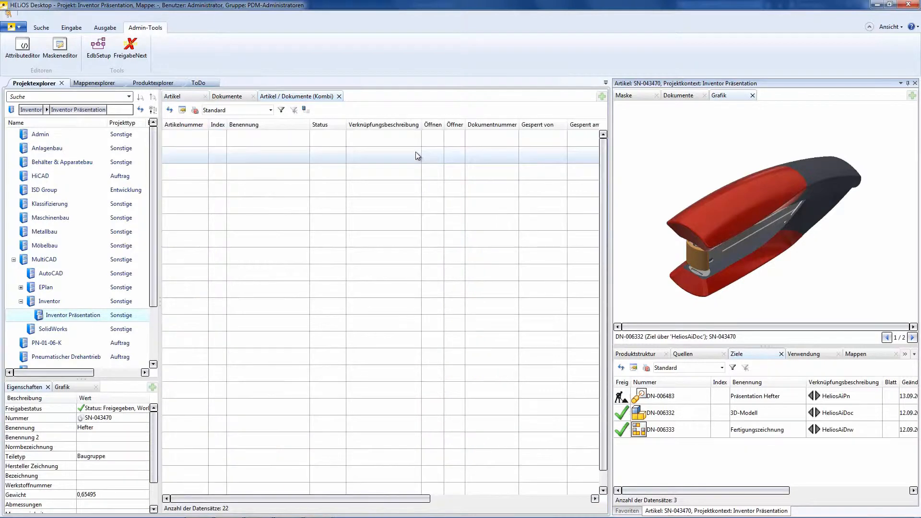
pyautogui.click(296, 96)
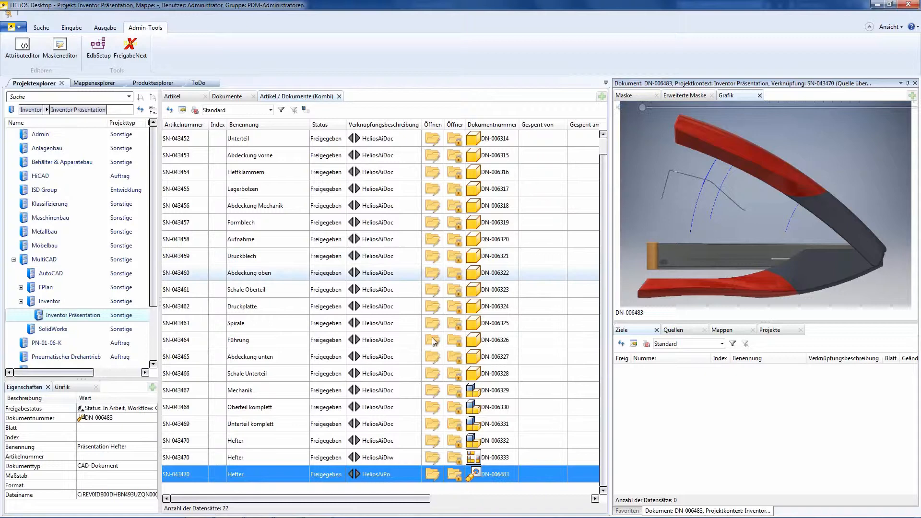
pyautogui.moveTo(433, 473)
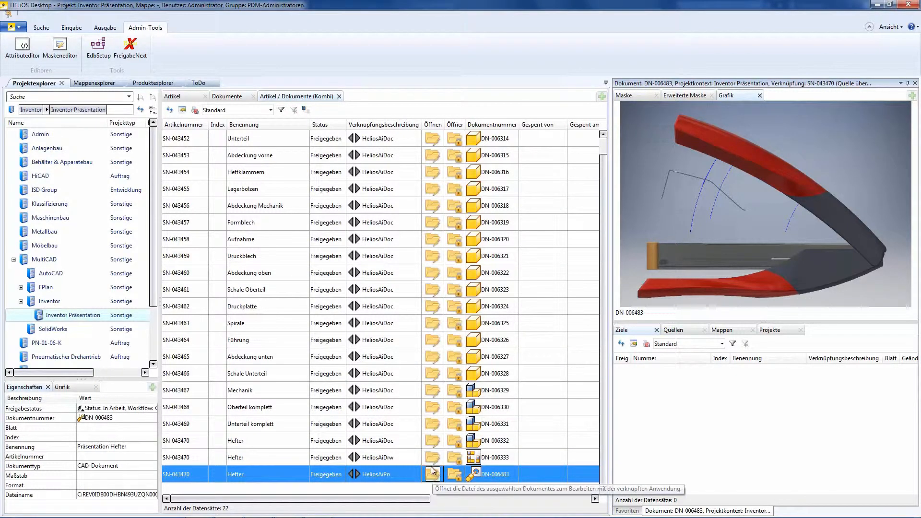
# Reopen the Hefter presentation, view the stapler from the side and shift its lower part via Komponentenpositionen ändern.
pyautogui.click(433, 473)
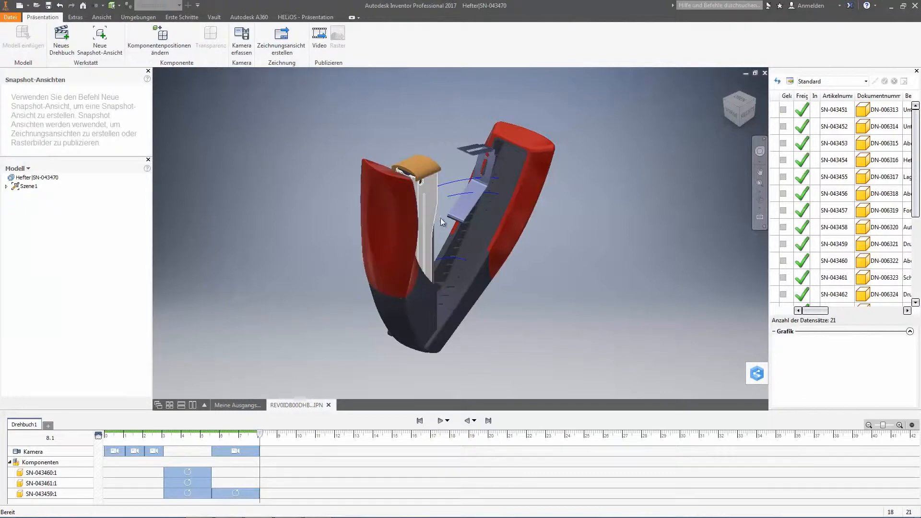
pyautogui.click(742, 117)
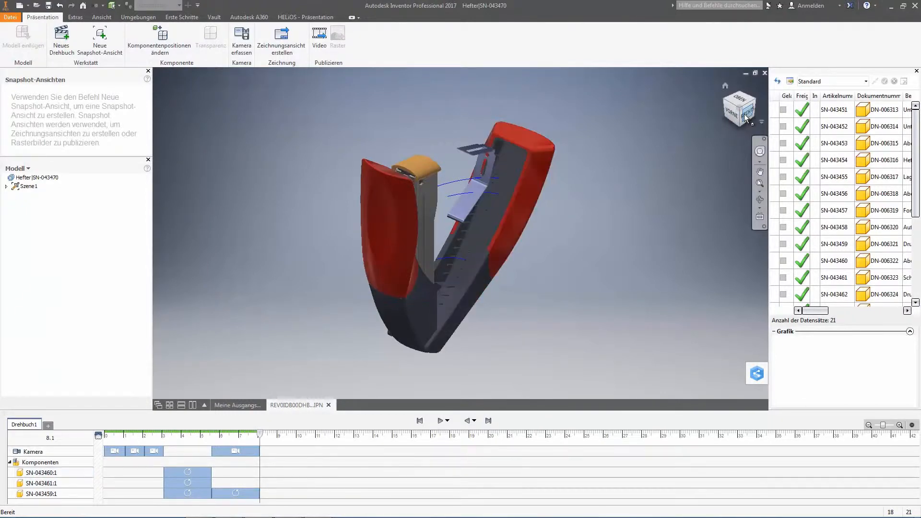
pyautogui.click(740, 108)
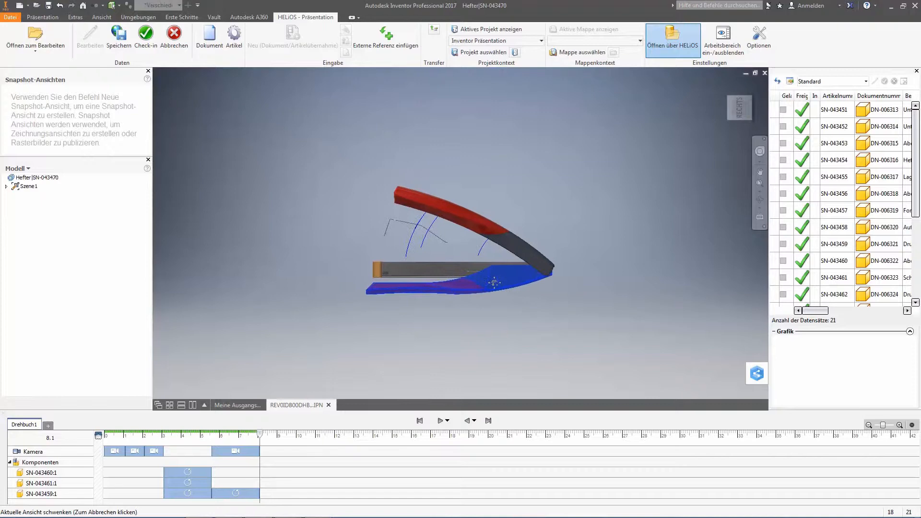
pyautogui.moveTo(493, 282); pyautogui.dragTo(388, 288)
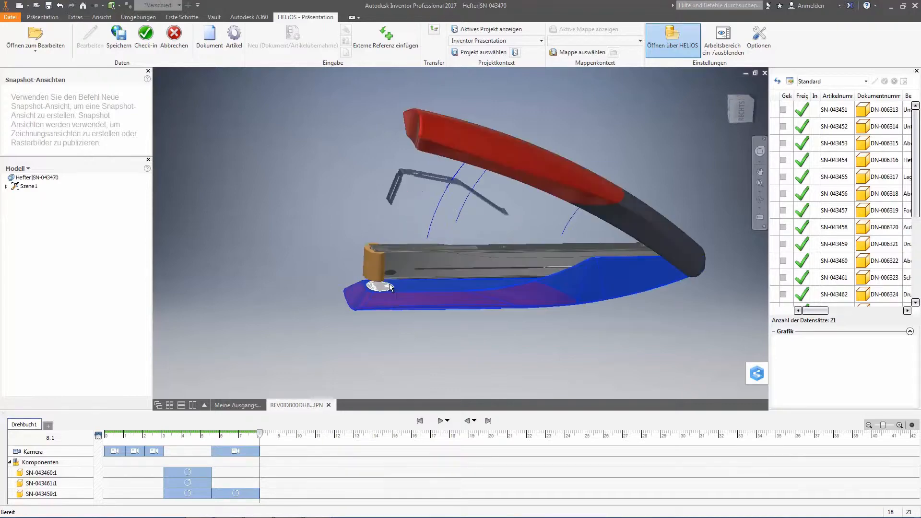
pyautogui.rightClick(384, 287)
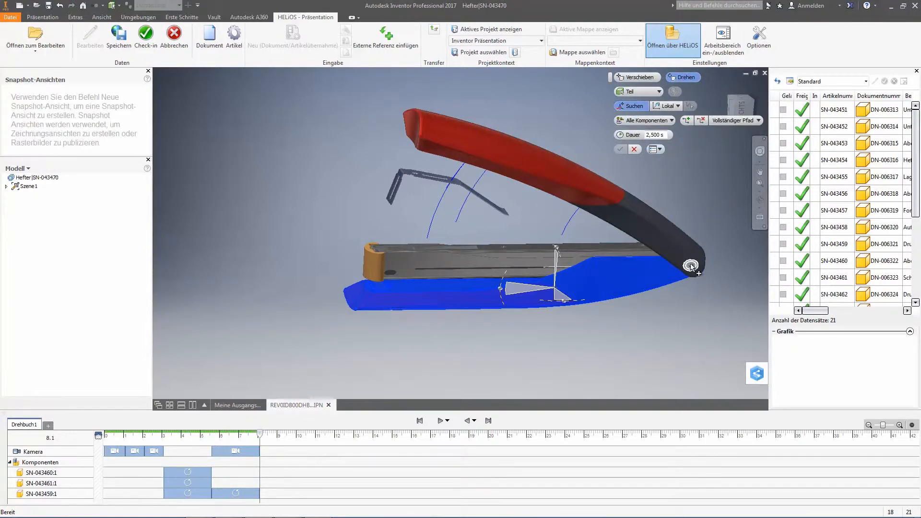
pyautogui.moveTo(691, 266); pyautogui.dragTo(669, 304)
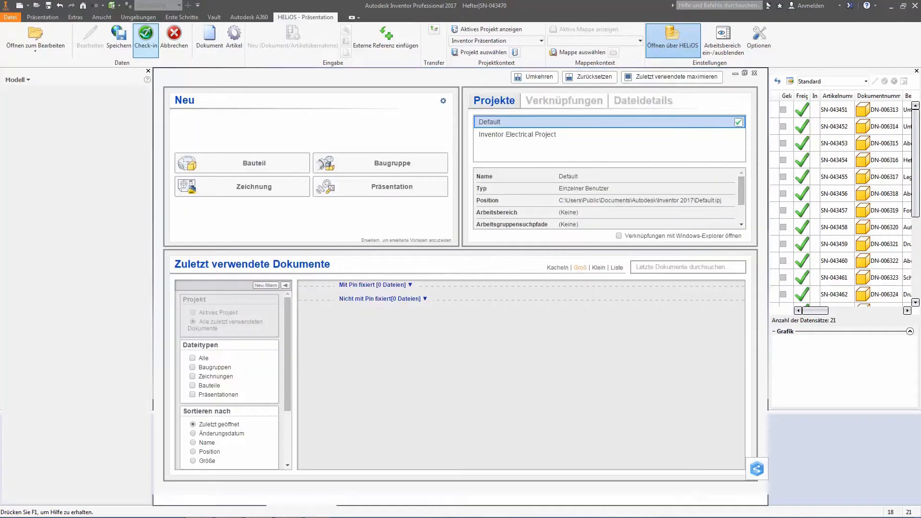
# Check the edited presentation back in to HELiOS so DN-006483's Grafik preview shows the updated stapler.
pyautogui.click(44, 16)
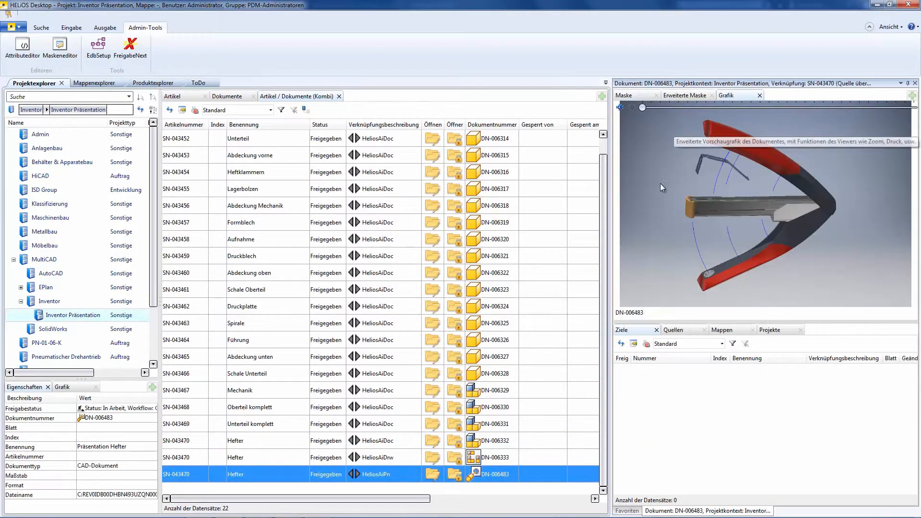
pyautogui.moveTo(742, 184)
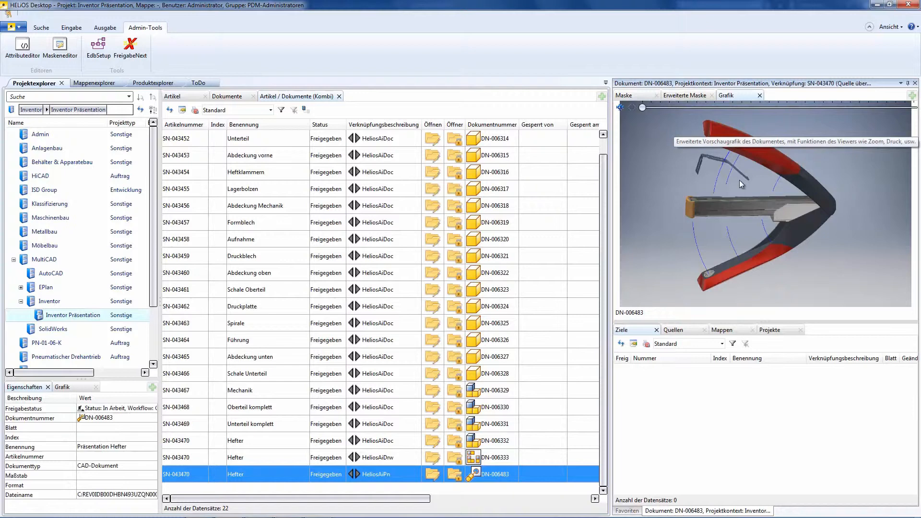